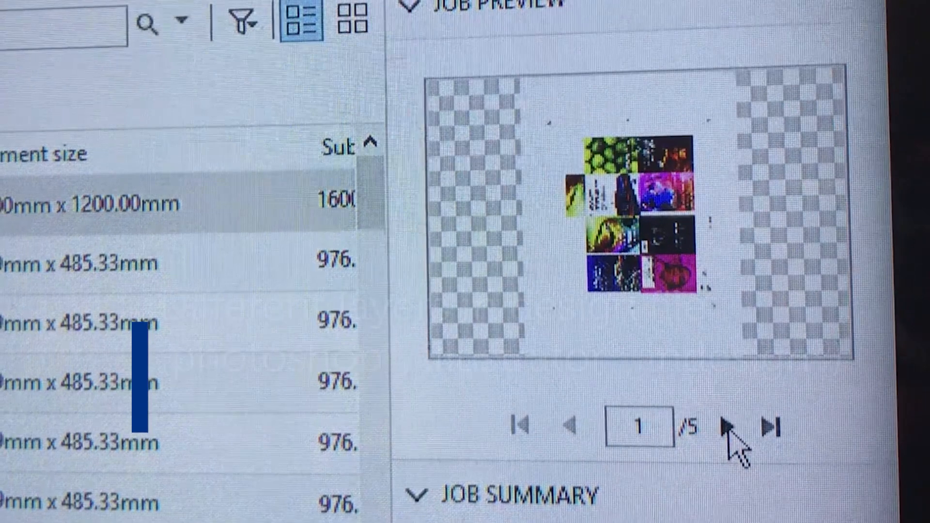
- Advance the Job Preview to the next page of the imposed job
left_click(729, 427)
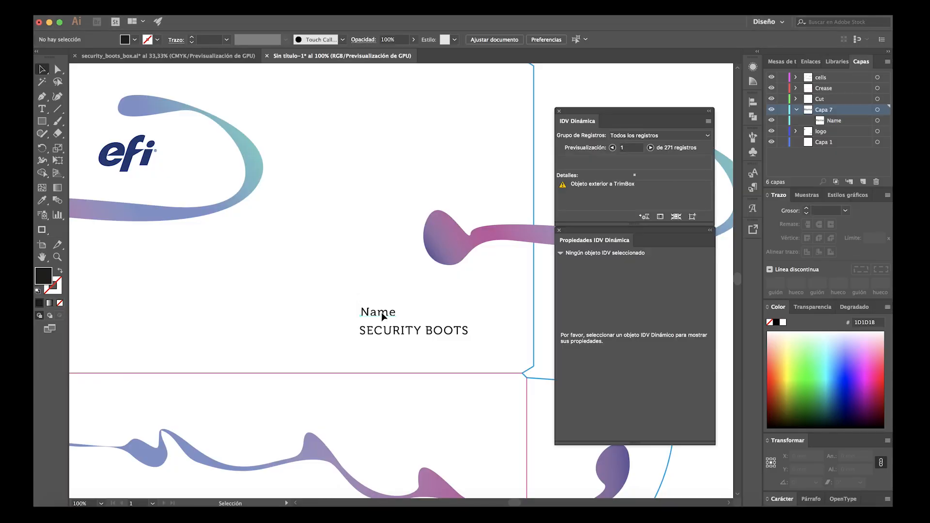
- Link the selected Name text to the efi_team.csv database via Seleccionar Base de Datos
left_click(709, 122)
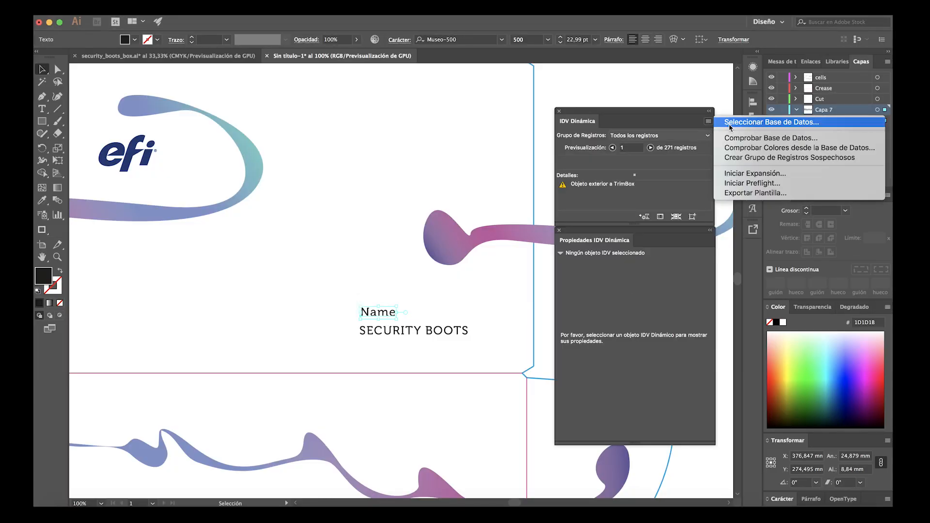
left_click(770, 122)
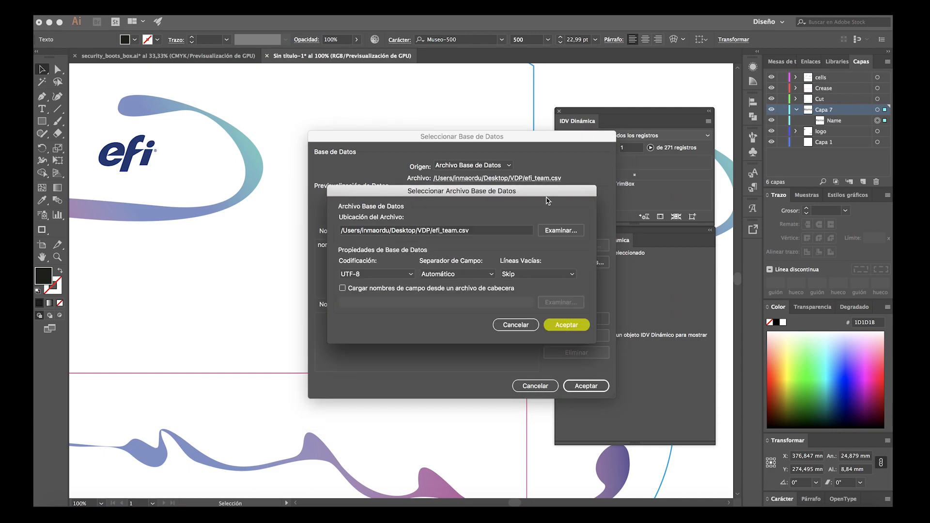
left_click(558, 230)
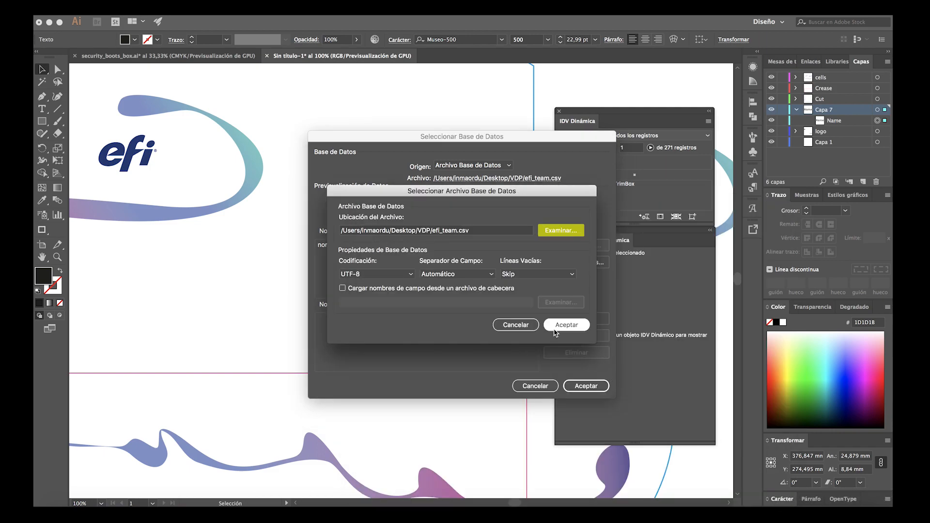
left_click(565, 325)
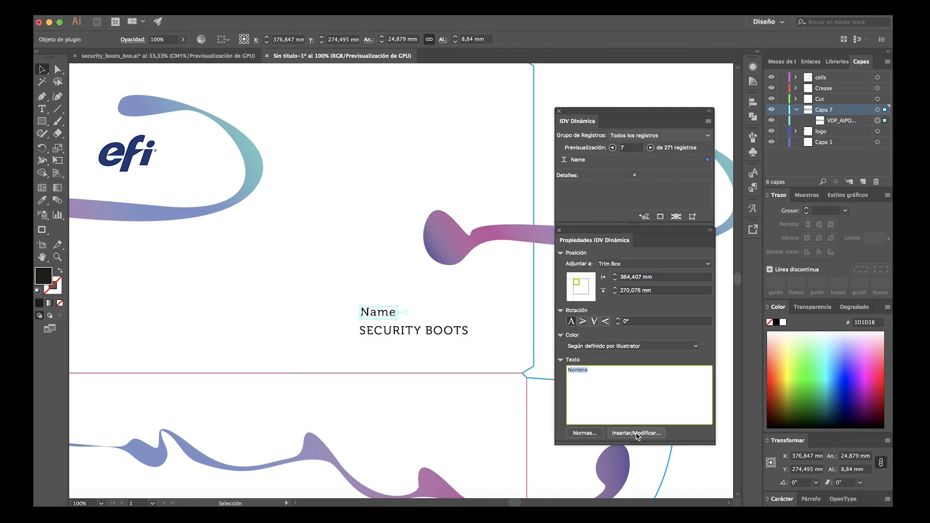
- Insert the nombre field into the Name text and preview a few records
left_click(636, 432)
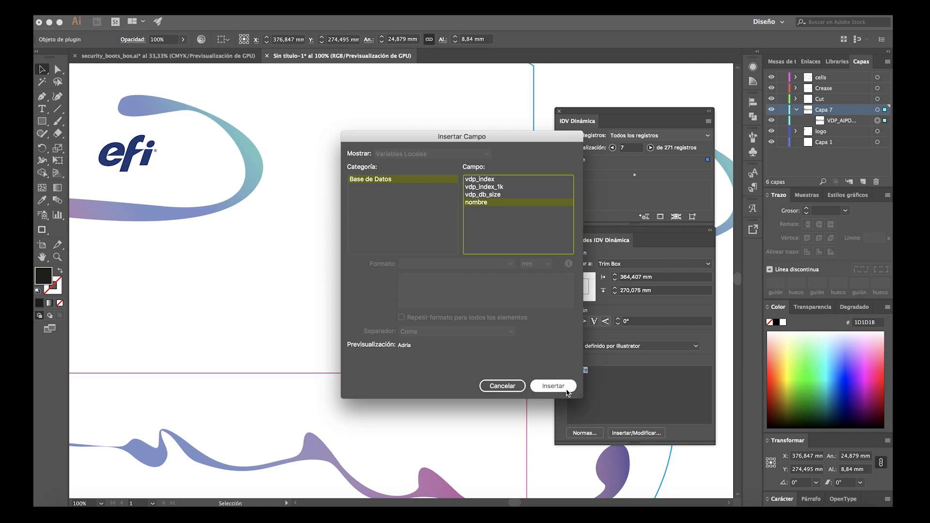
left_click(552, 386)
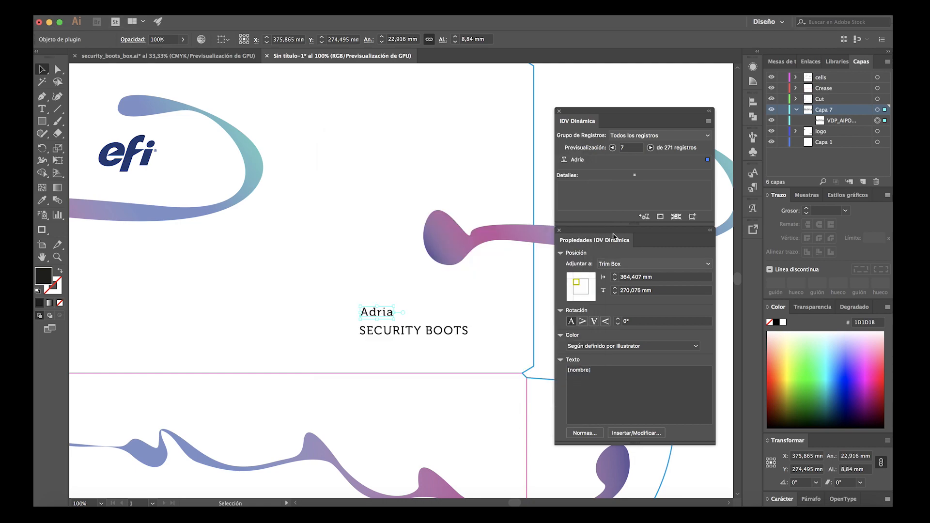
left_click(650, 147)
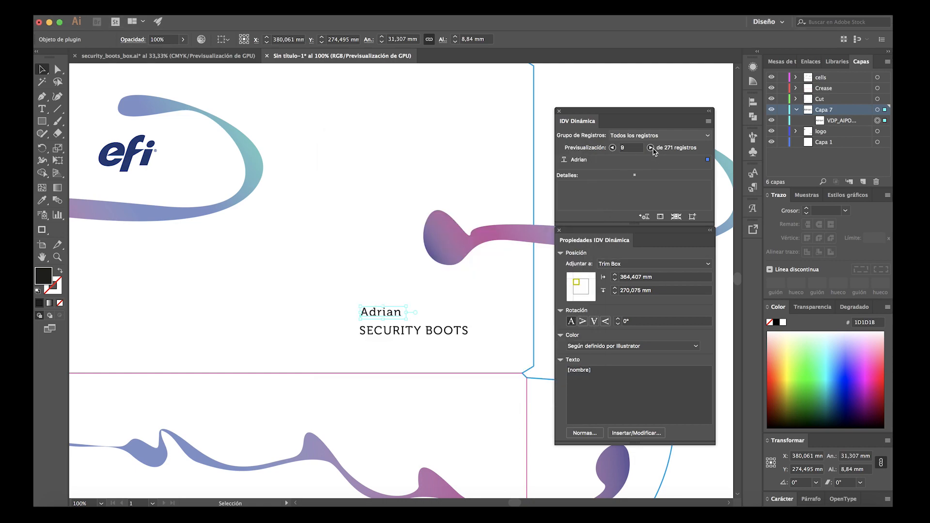
left_click(650, 148)
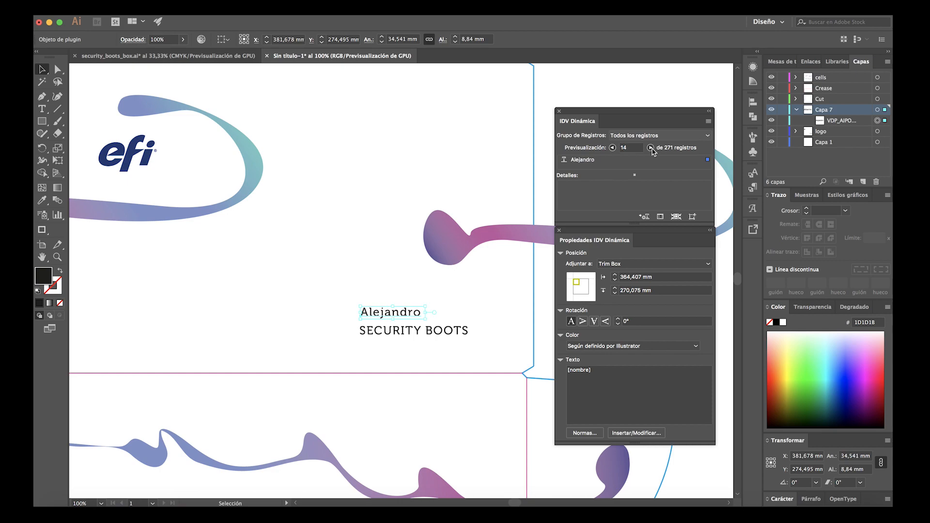
- Start the expansion (Iniciar Expansión) to generate the PDF/VT output
left_click(708, 120)
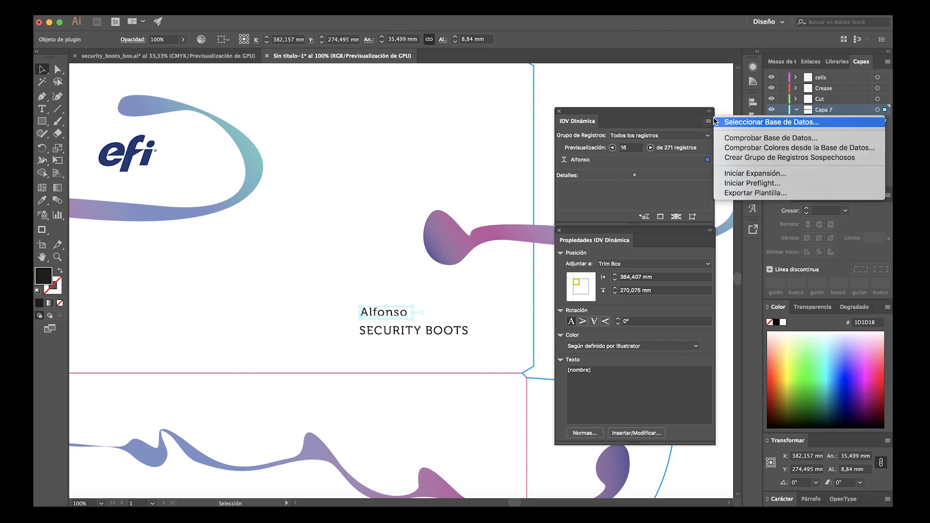
left_click(754, 172)
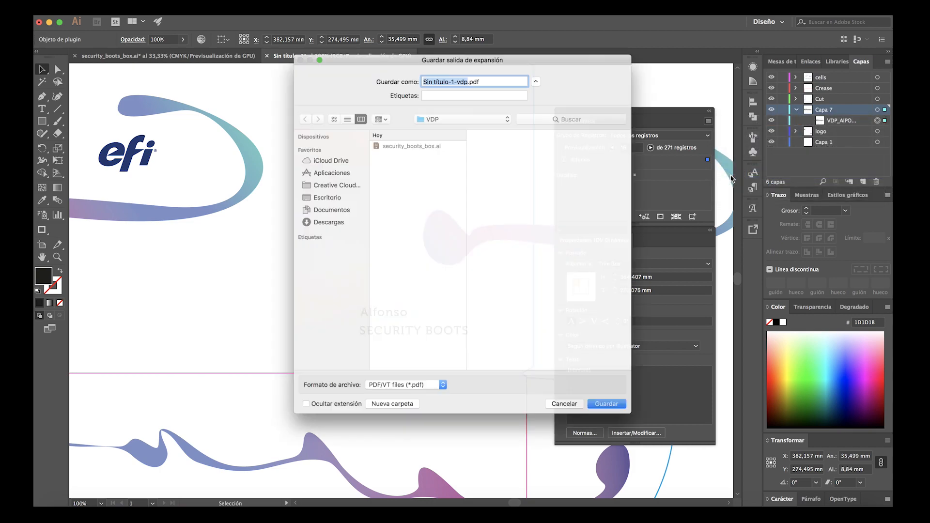